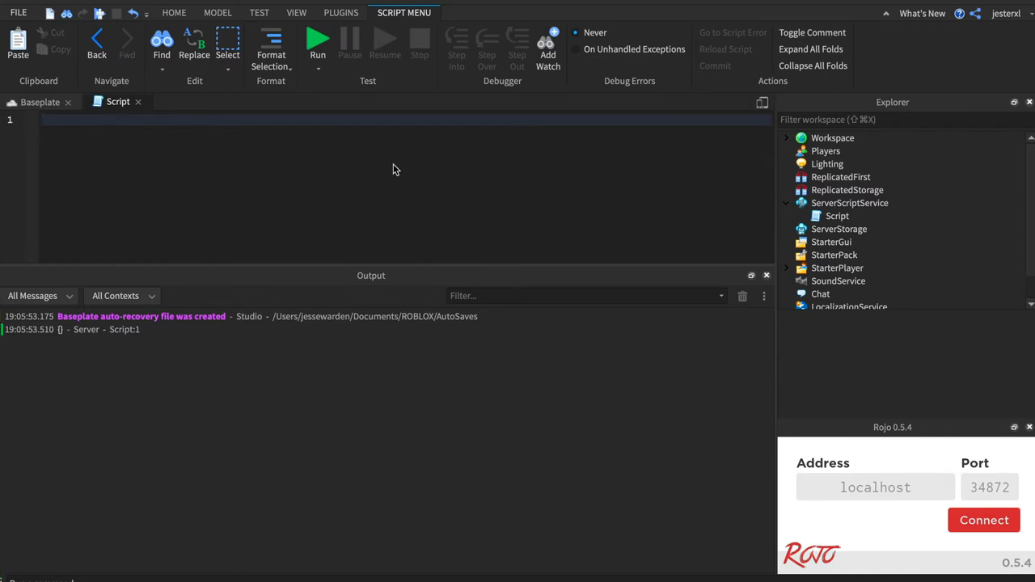
# - Declare the local string variable a with a comment marking it as a variable
pyautogui.write('local')
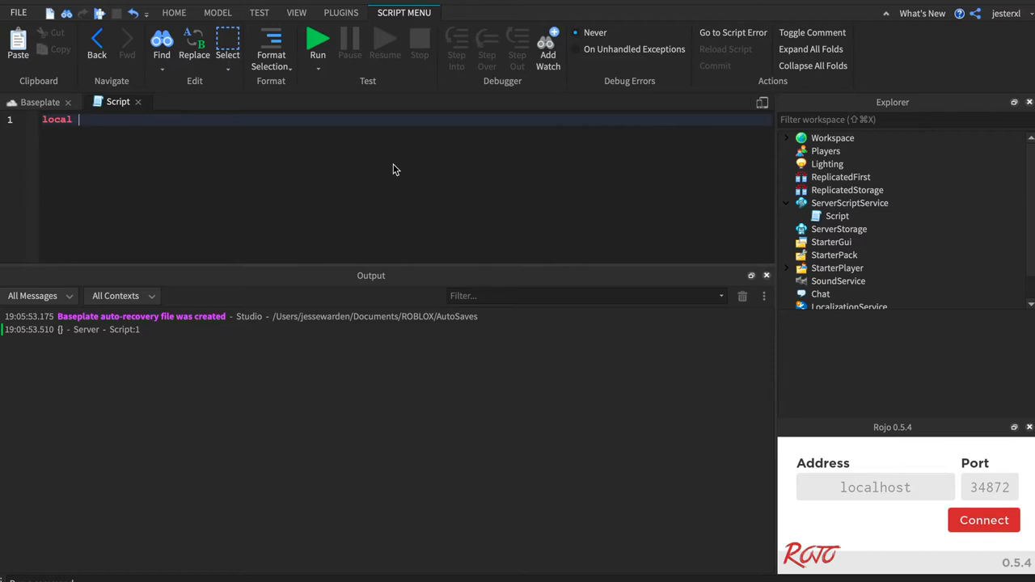
pyautogui.write('a = "')
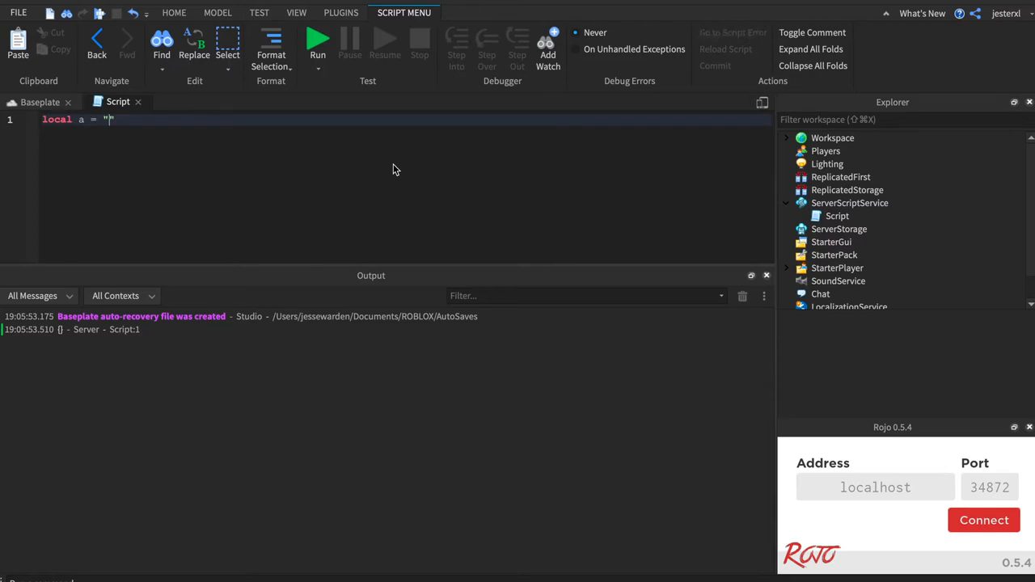
pyautogui.write('<-- that is')
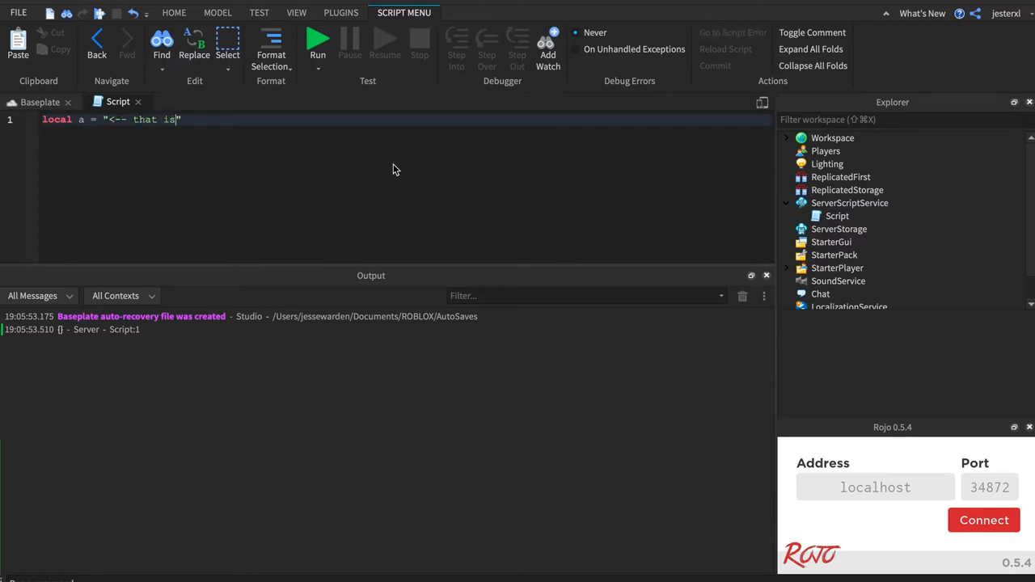
pyautogui.write('a variable')
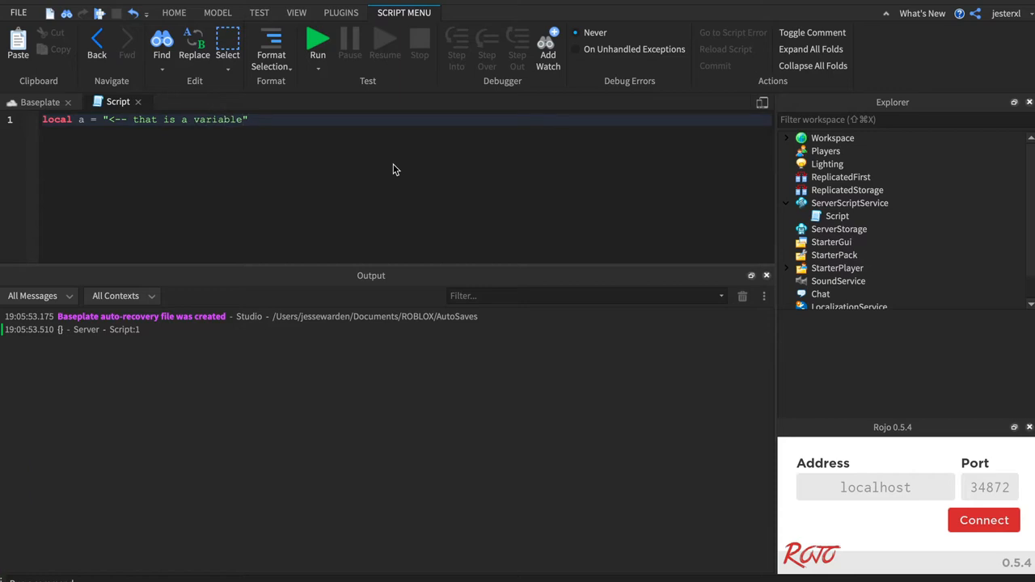
# - Declare local x = 1 + 2 and add print statements for a and x
pyautogui.write('local')
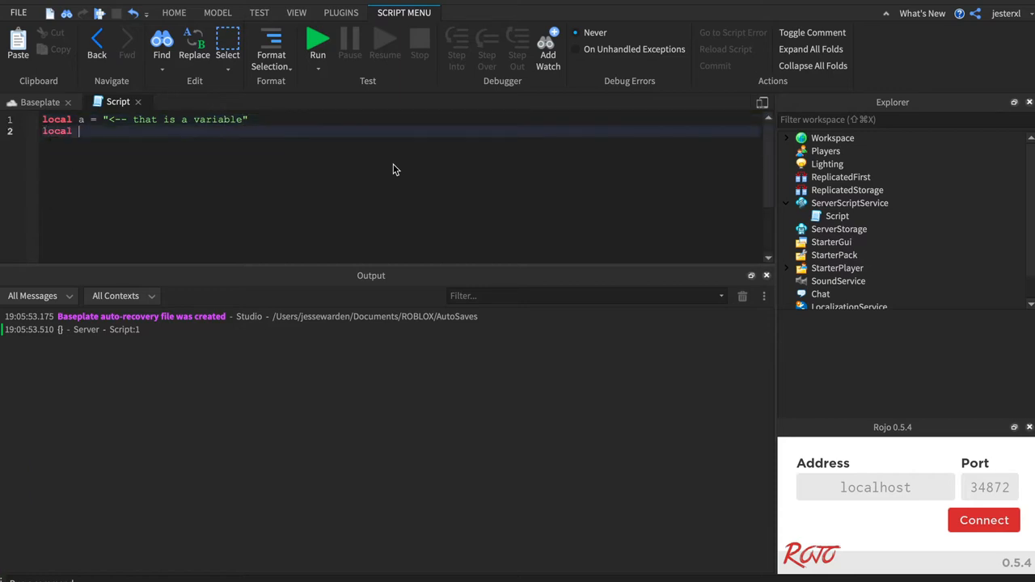
pyautogui.write('x =')
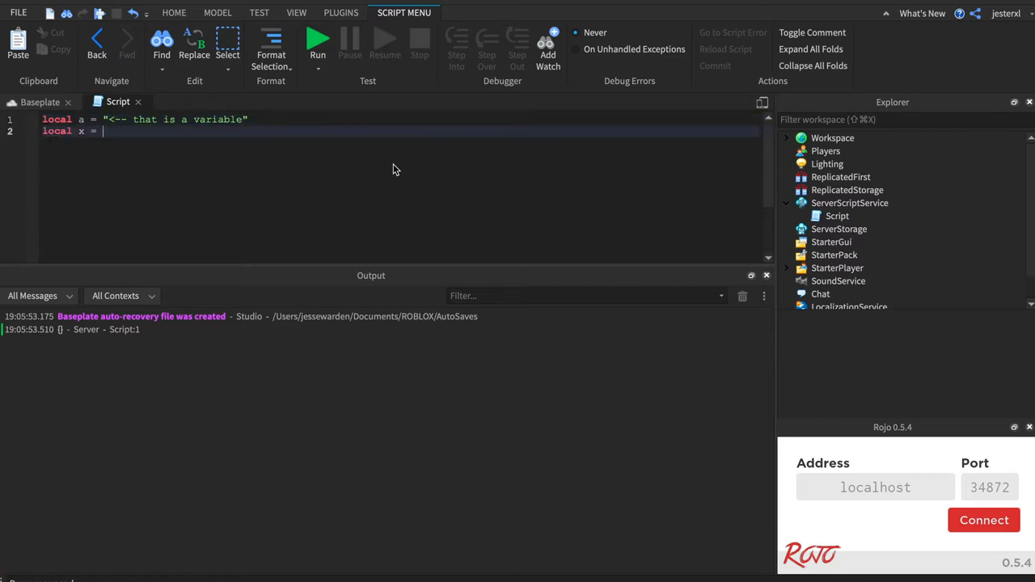
pyautogui.write('1 +')
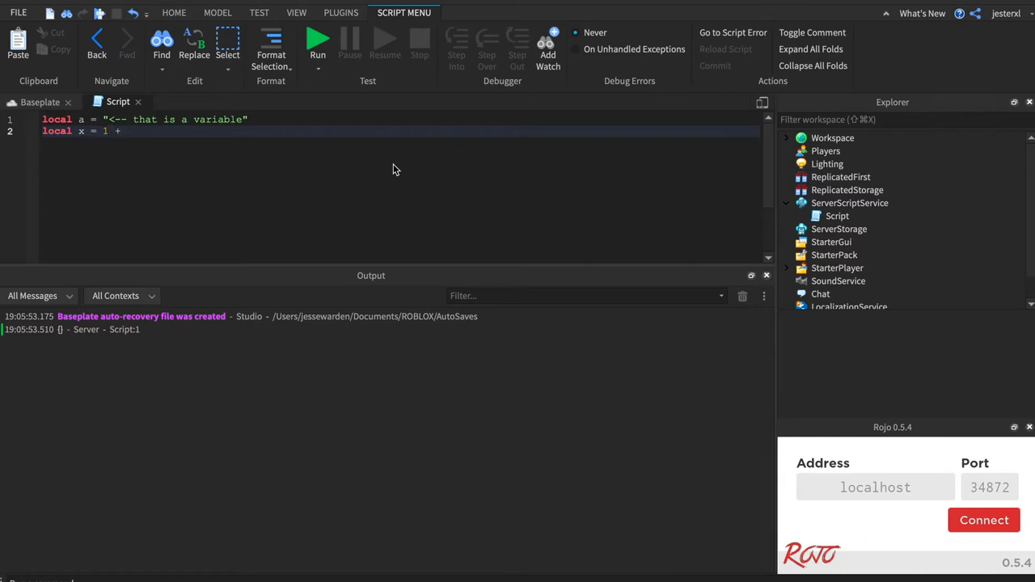
pyautogui.write('2')
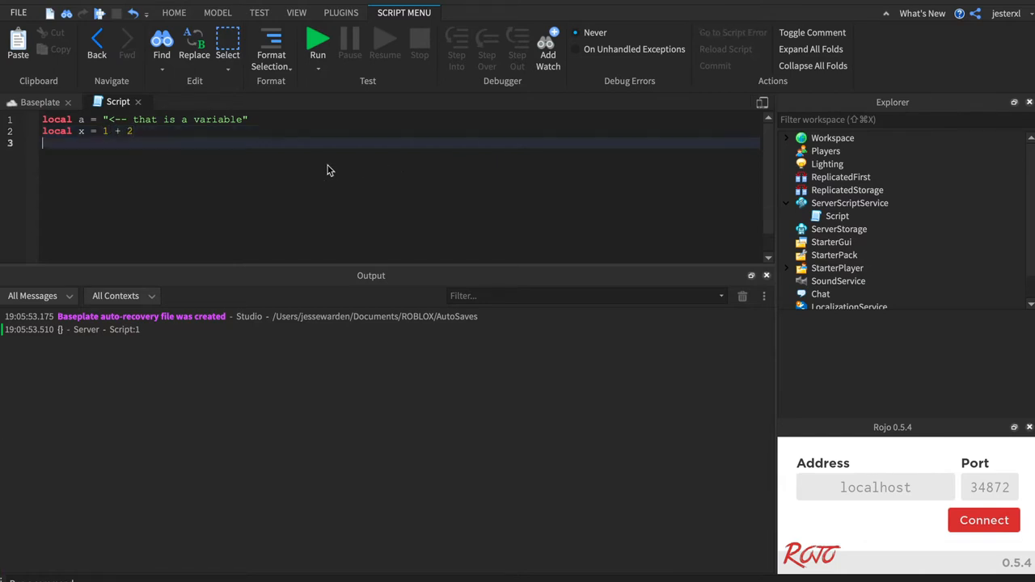
pyautogui.write('print()')
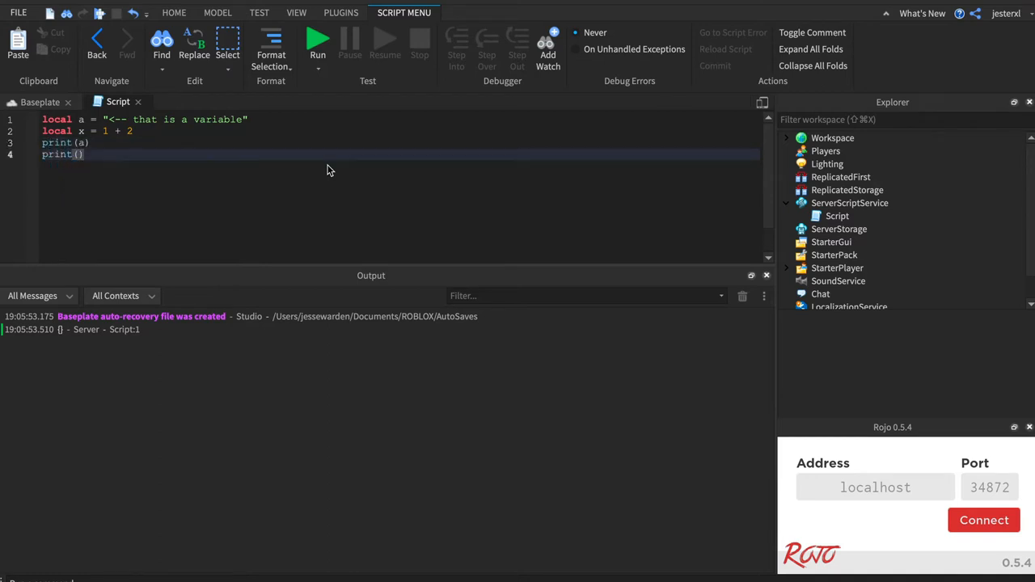
pyautogui.write('x')
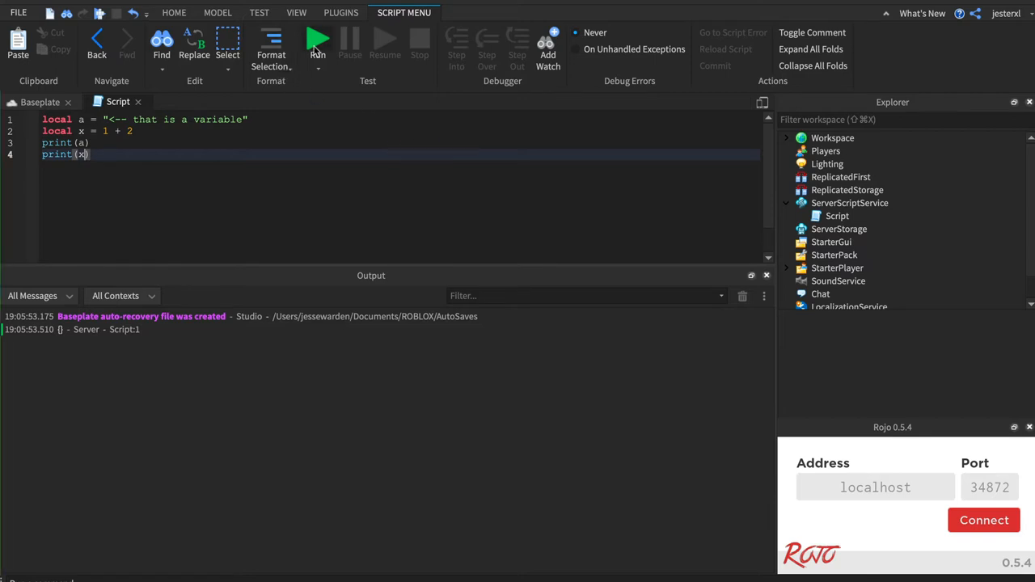
# - Run the script, confirm the output shows the string and 3, then return to the code
pyautogui.click(317, 41)
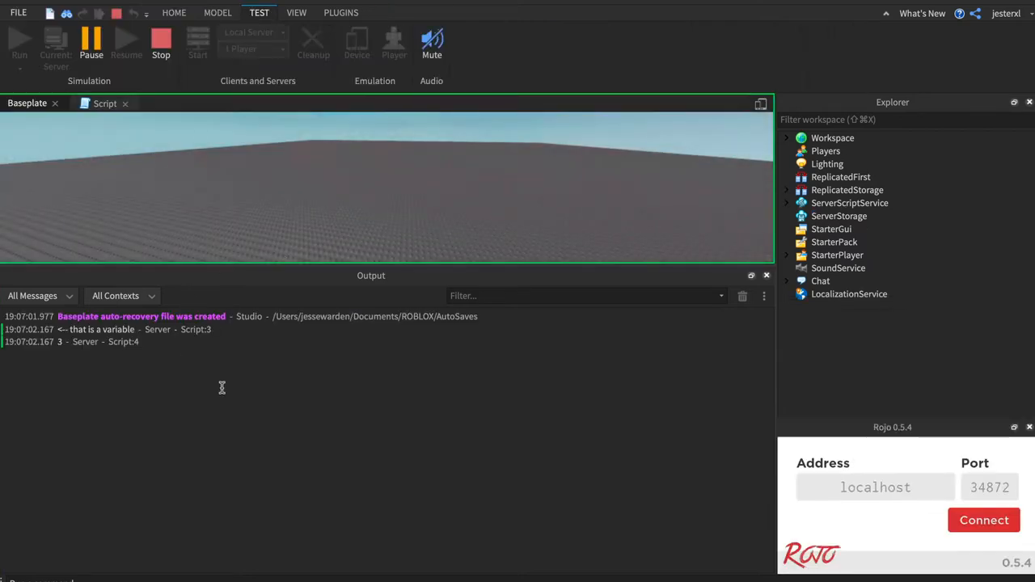
pyautogui.moveTo(79, 377)
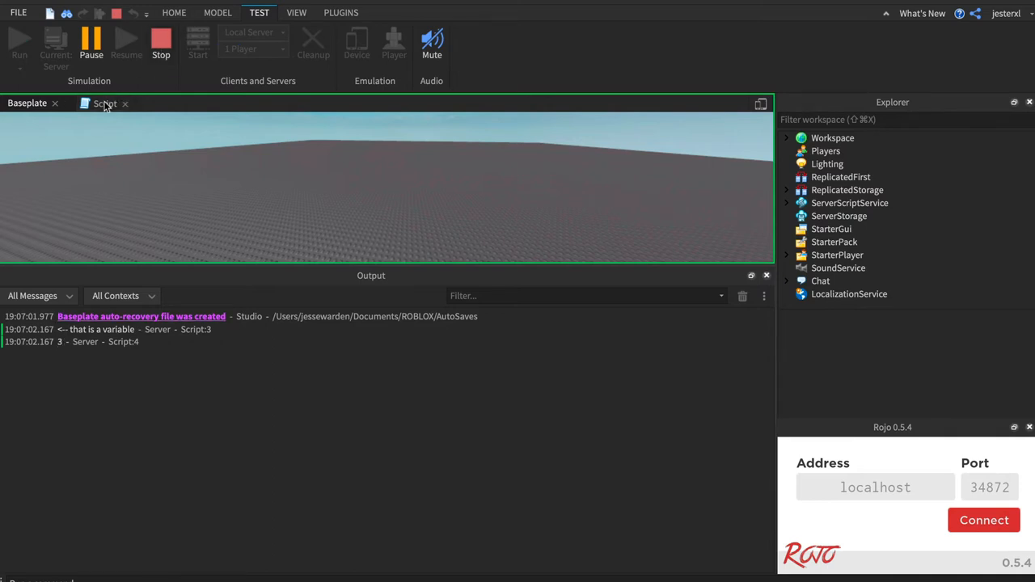
pyautogui.click(105, 103)
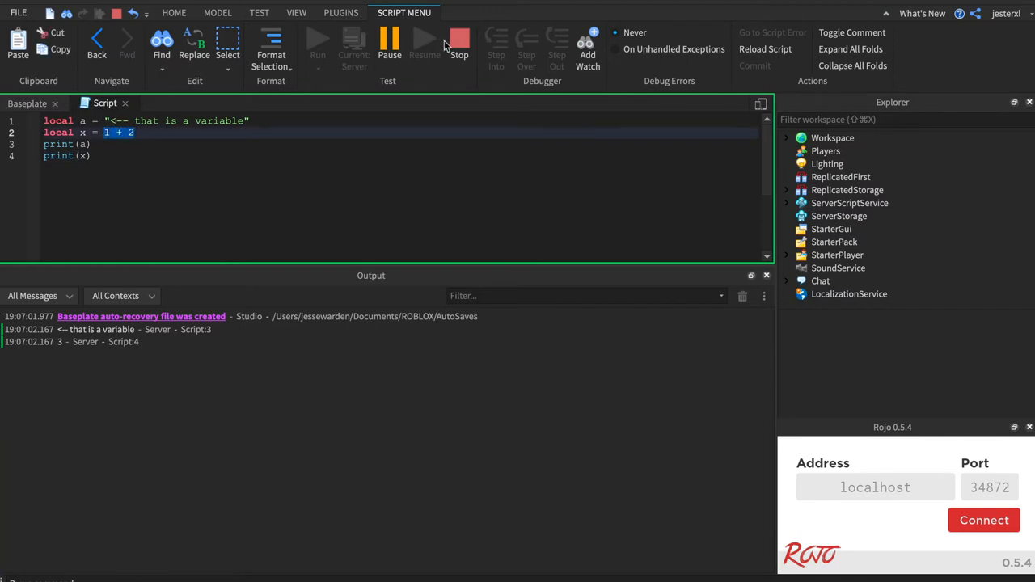
# - Stop the test and delete the example and print lines, keeping both local declarations
pyautogui.click(459, 42)
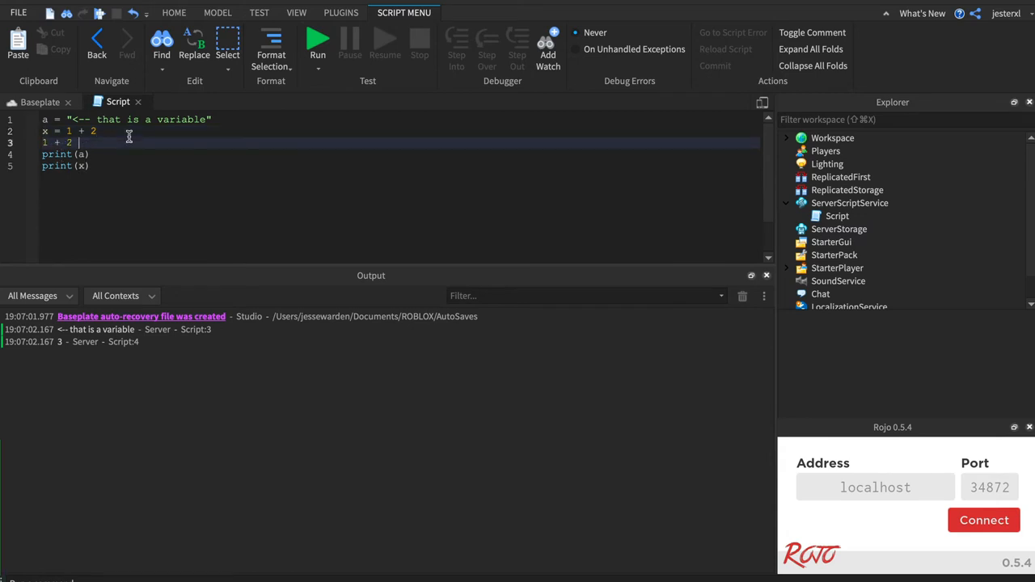
pyautogui.write('= x')
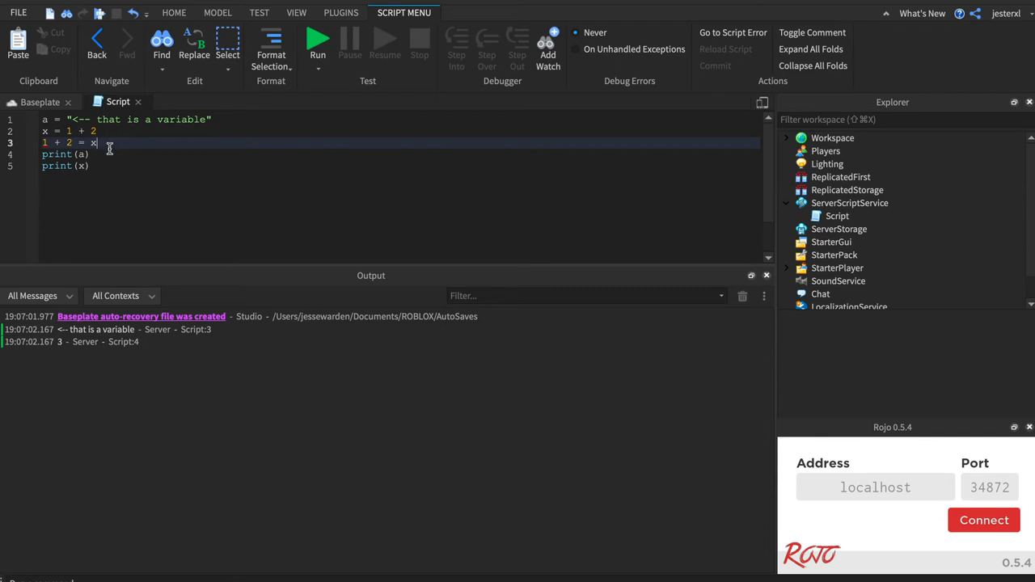
pyautogui.moveTo(108, 162)
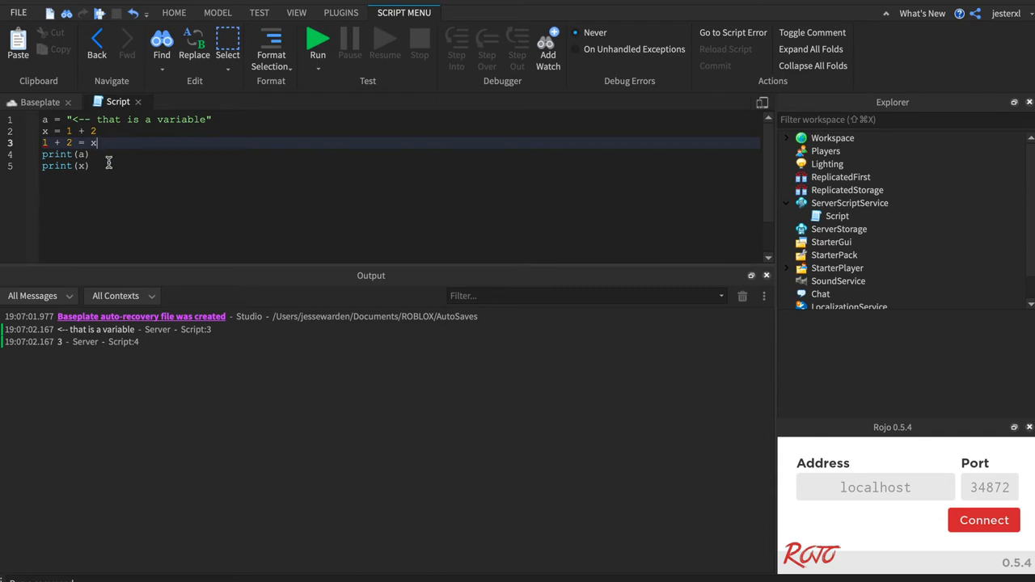
pyautogui.moveTo(97, 143); pyautogui.dragTo(90, 166)
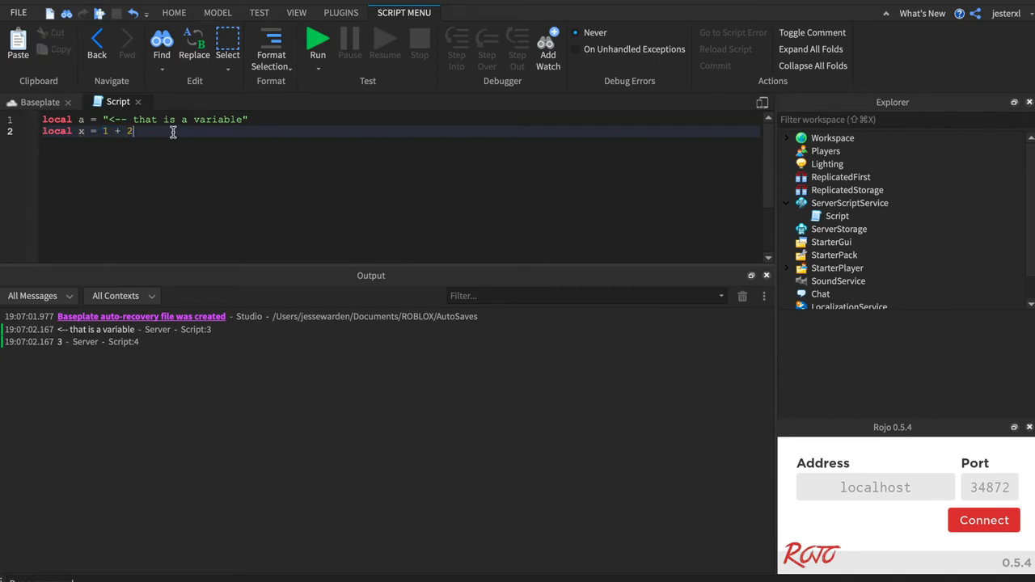
# - Add local whateva = true and local cow = {} as lines 3 and 4
pyautogui.write('local')
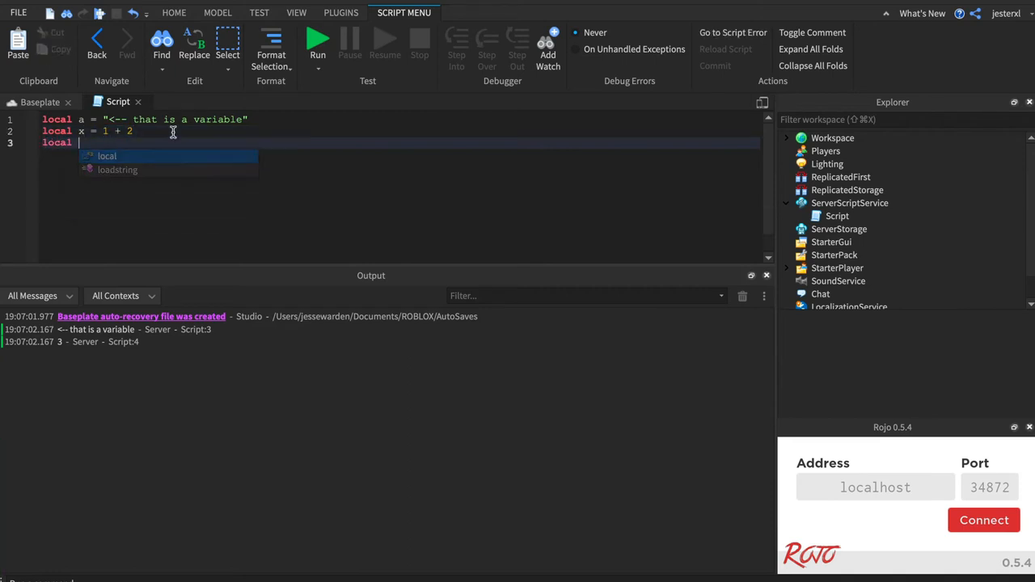
pyautogui.write('whatever')
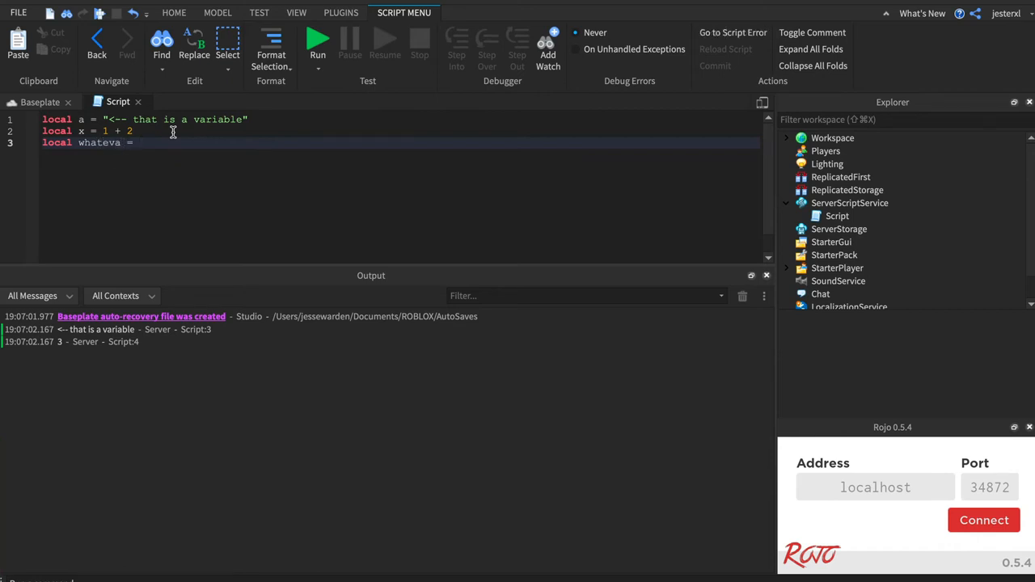
pyautogui.write('true')
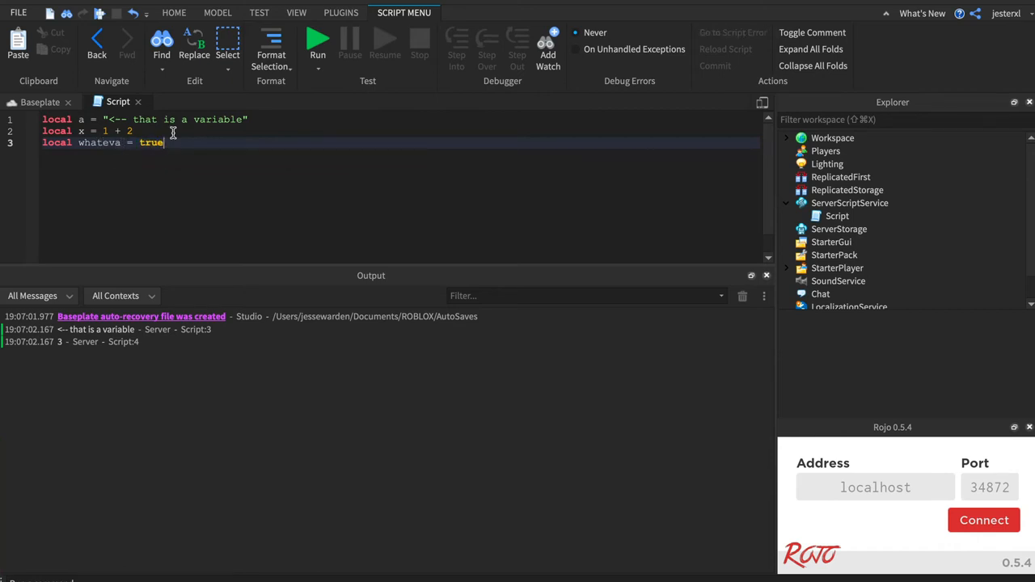
pyautogui.write('local co')
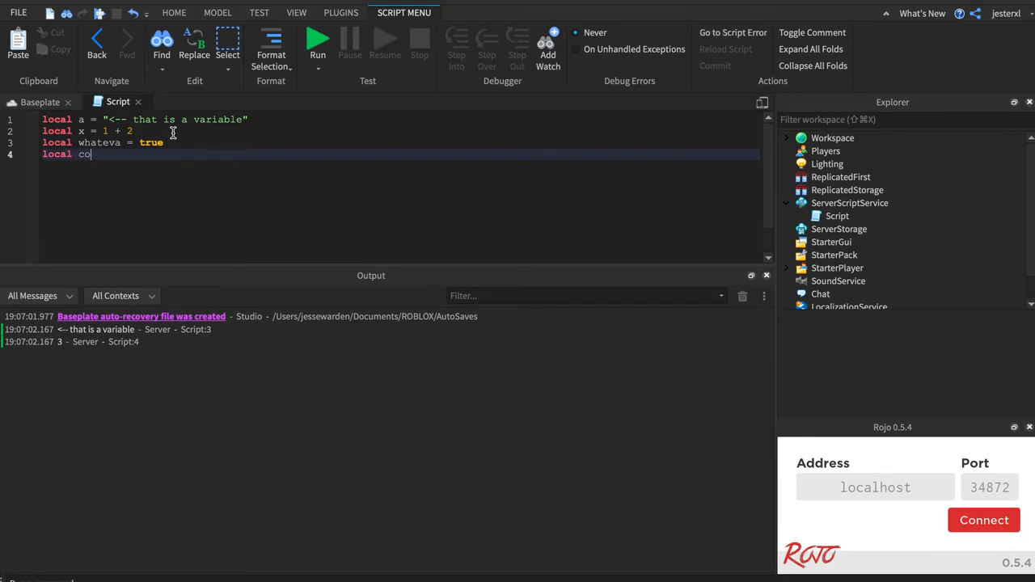
pyautogui.write('w = {}')
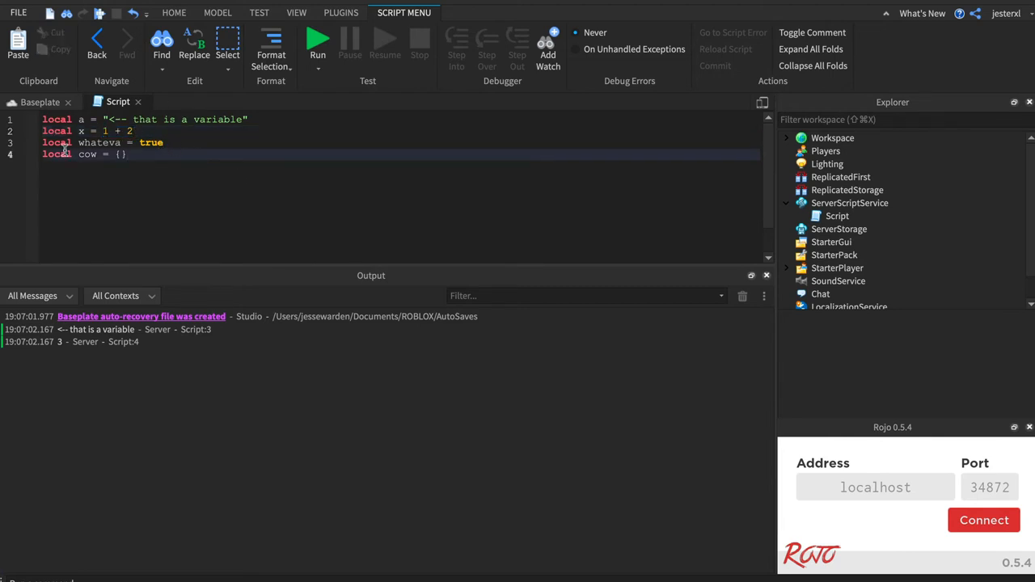
# - Change variable a's string to "Yooooo!!!", then start and end a playtest
pyautogui.doubleClick(86, 155)
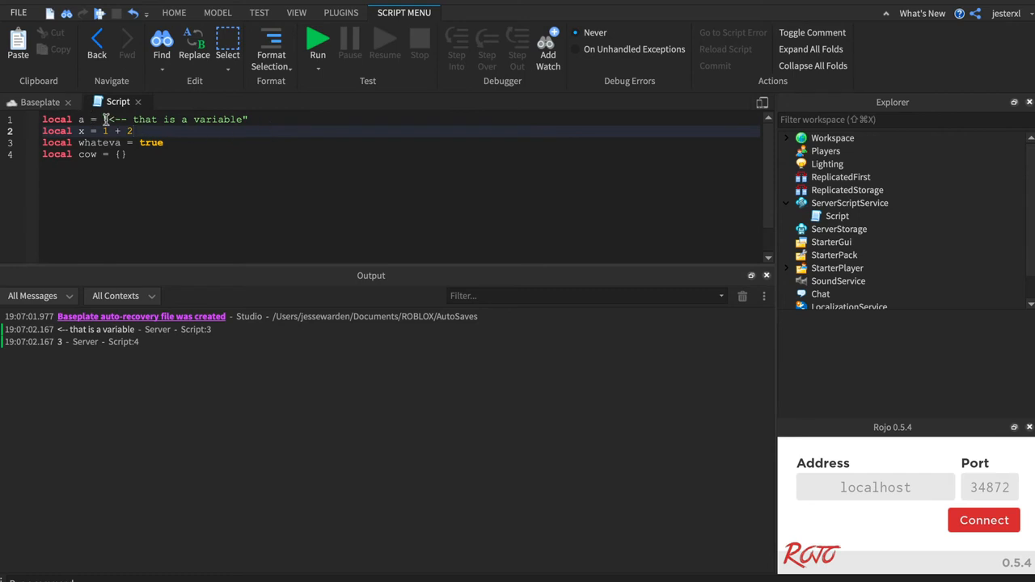
pyautogui.moveTo(104, 119); pyautogui.dragTo(251, 119)
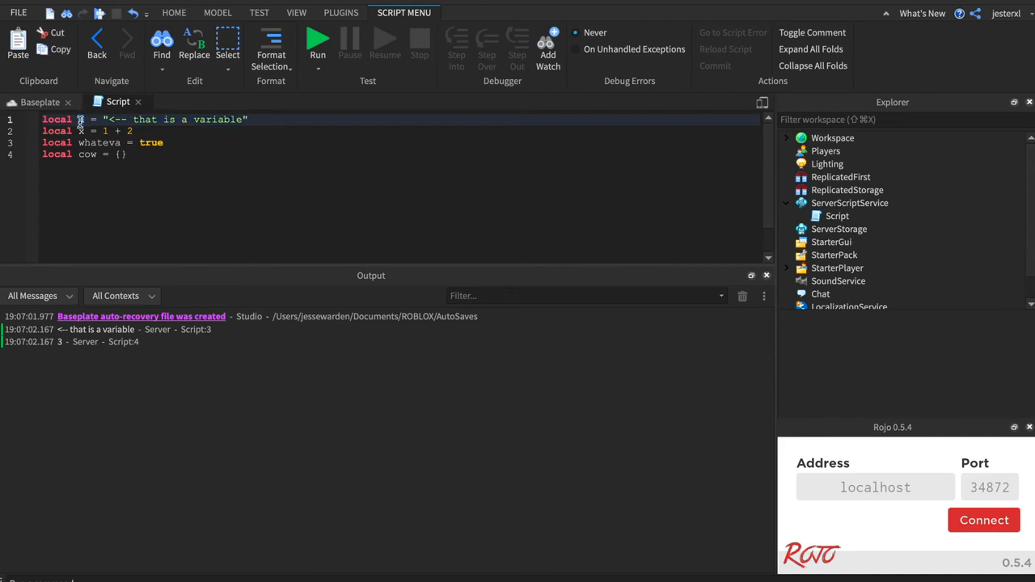
pyautogui.moveTo(108, 120); pyautogui.dragTo(245, 119)
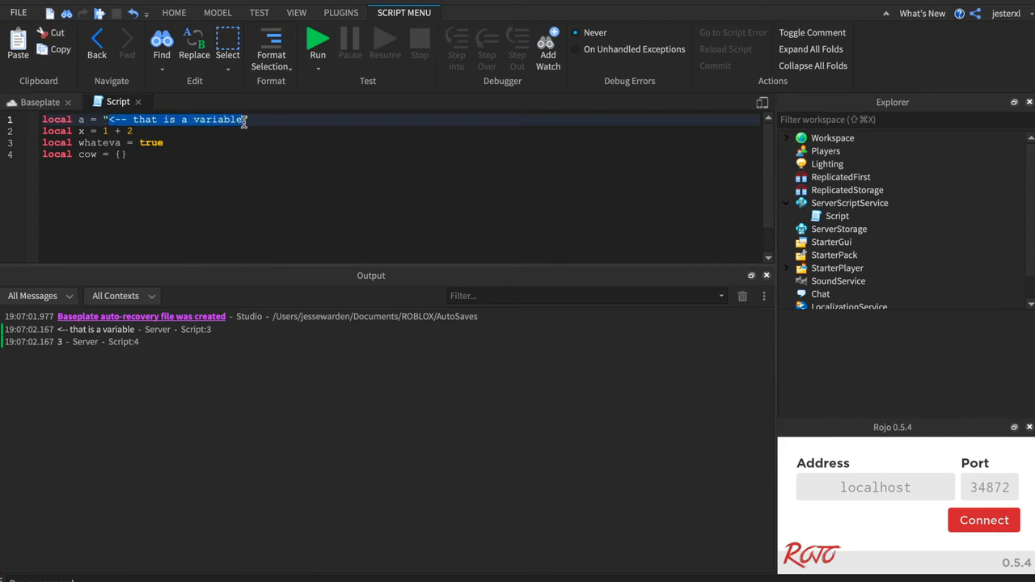
pyautogui.write('Yooooo!!!"')
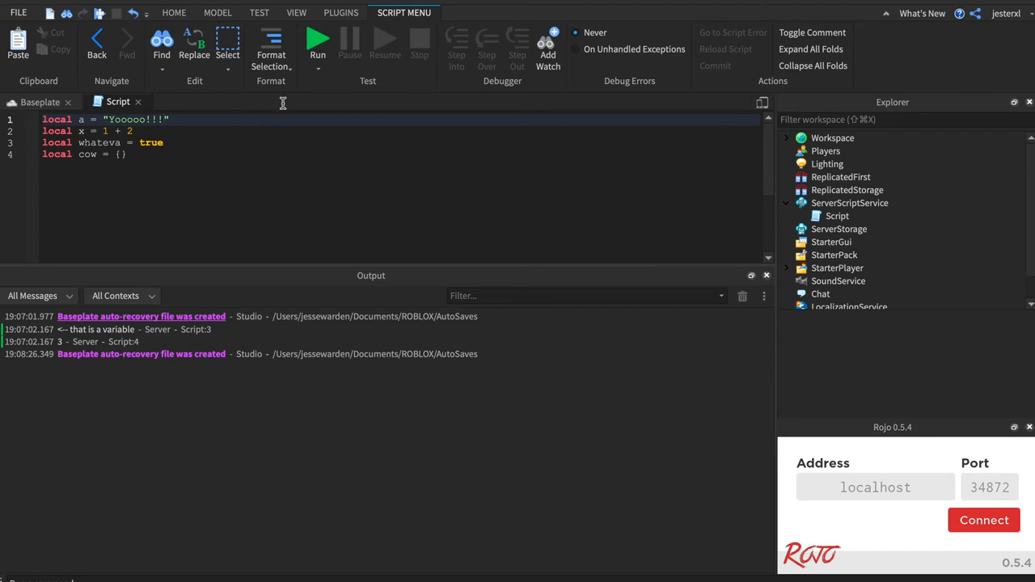
pyautogui.click(259, 12)
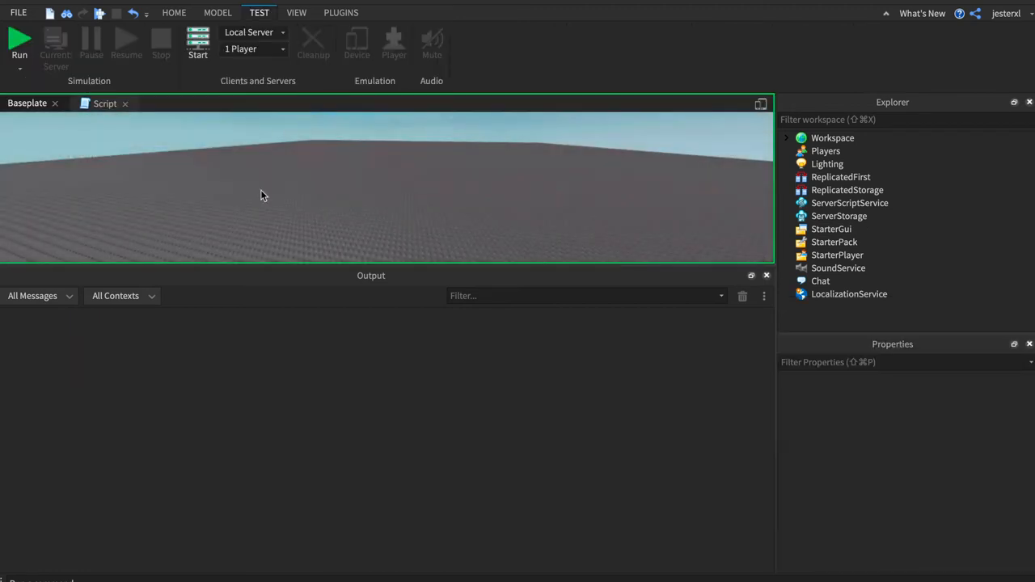
pyautogui.click(19, 45)
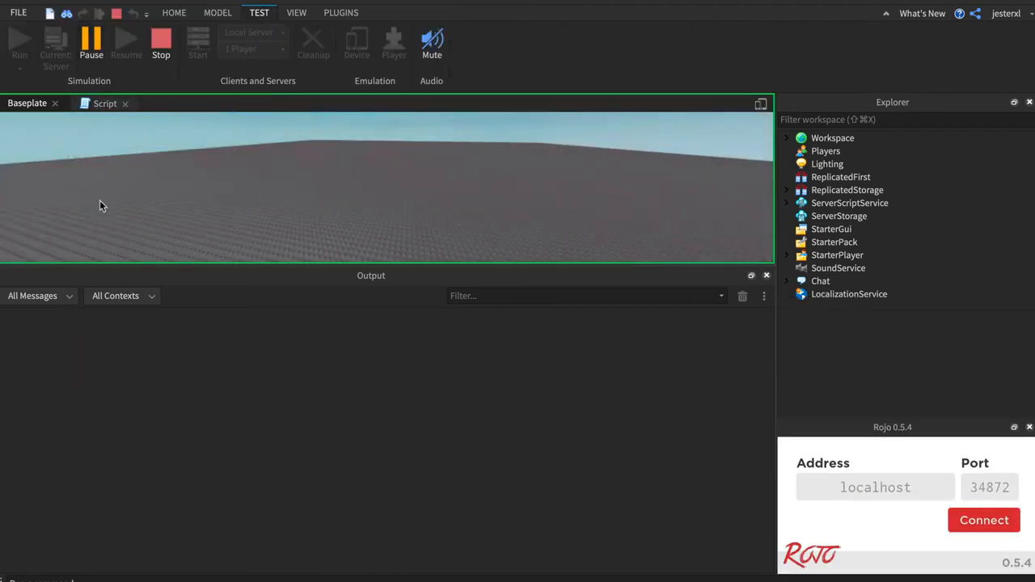
pyautogui.moveTo(160, 44)
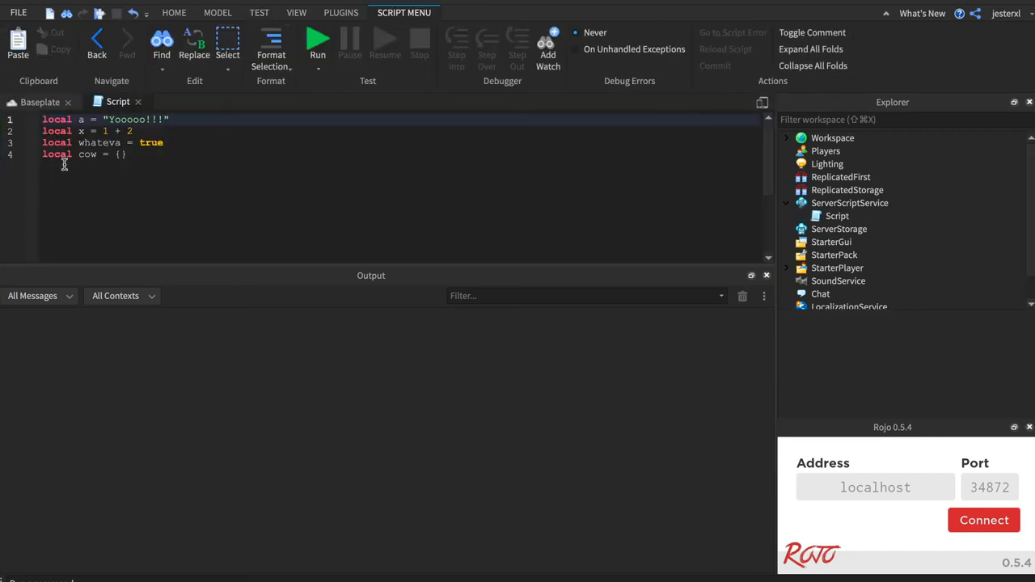
# - Add print("done") as line 5 with a breakpoint, pausing the run there
pyautogui.write('pri')
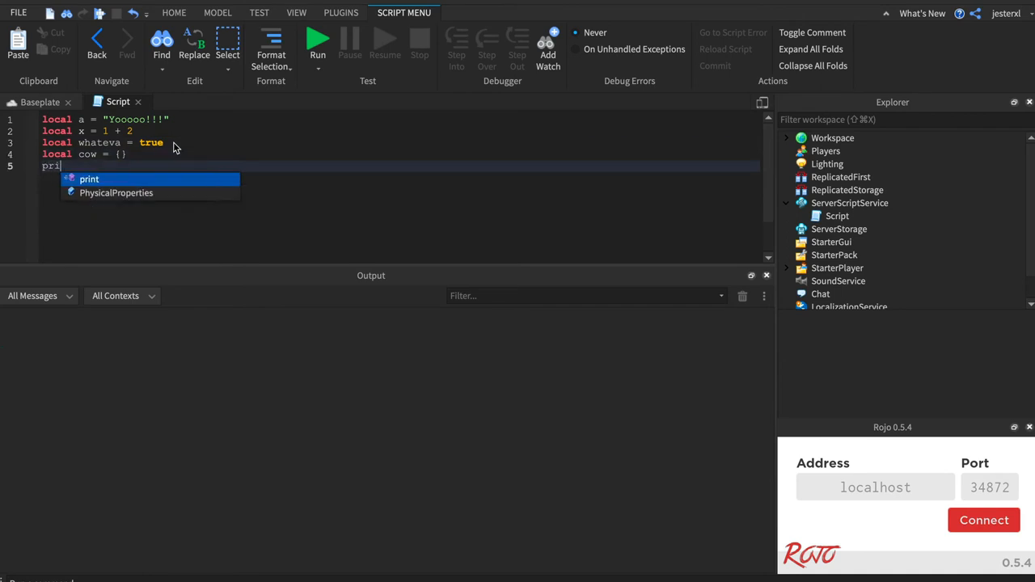
pyautogui.write('print("done")')
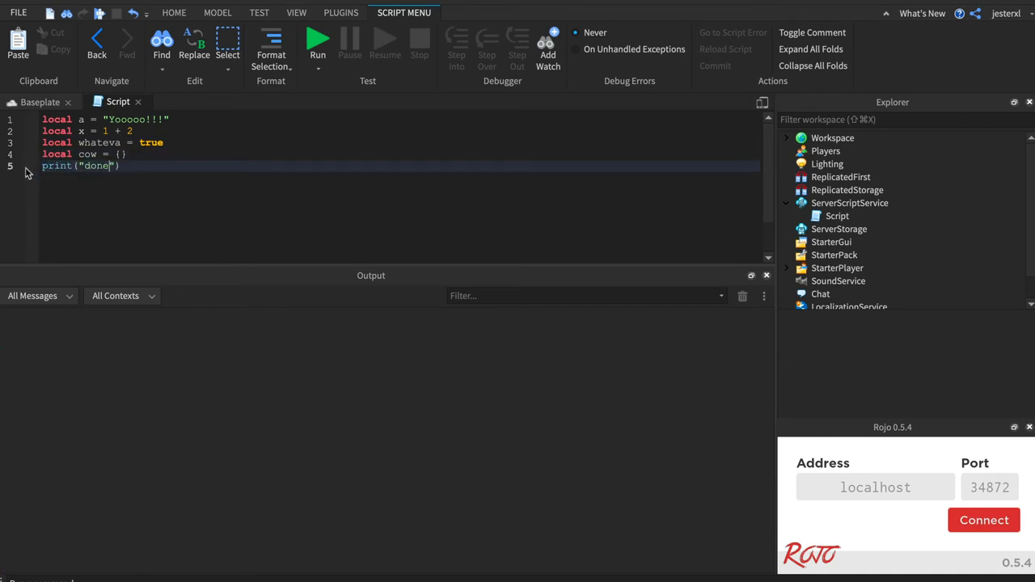
pyautogui.click(259, 13)
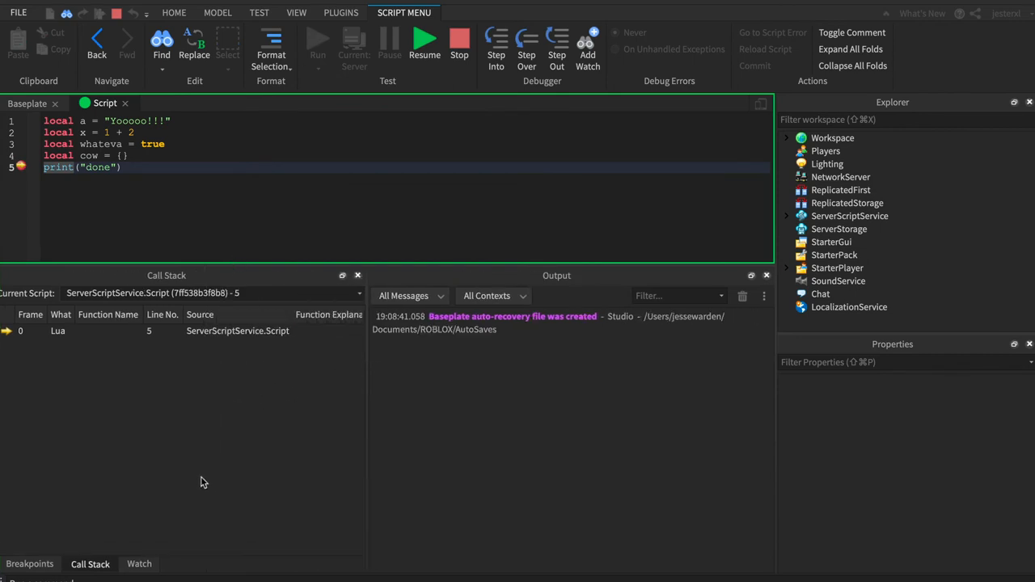
# - Open Watch to list locals: a Yooooo!!!, cow a table, whateva true, x 3
pyautogui.click(139, 564)
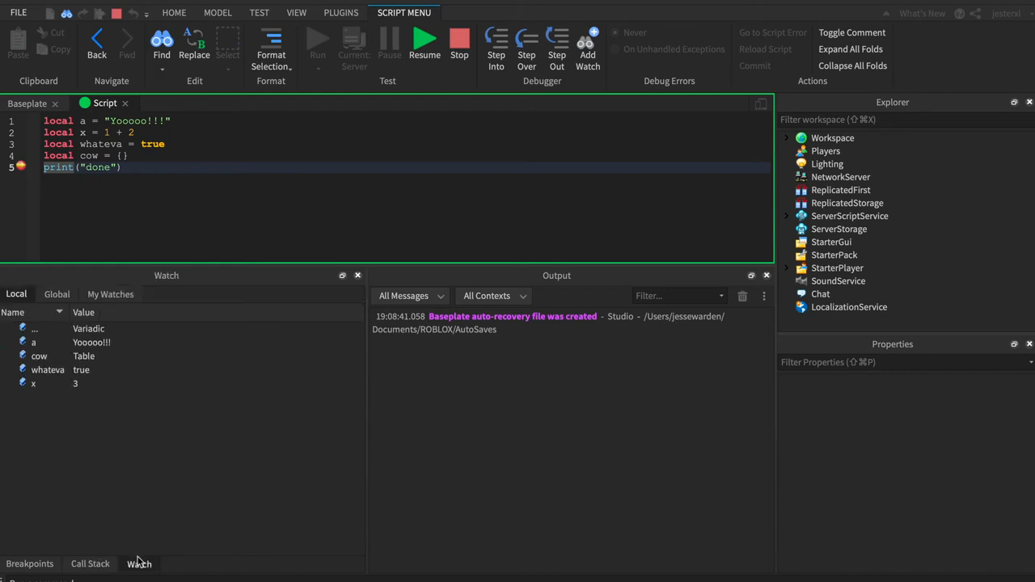
pyautogui.moveTo(72, 149)
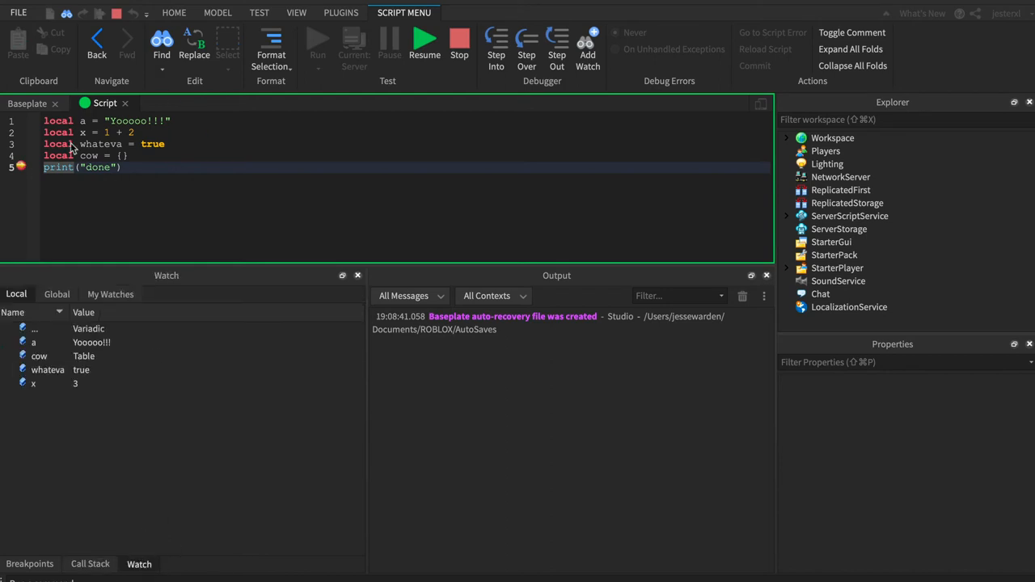
pyautogui.moveTo(158, 252)
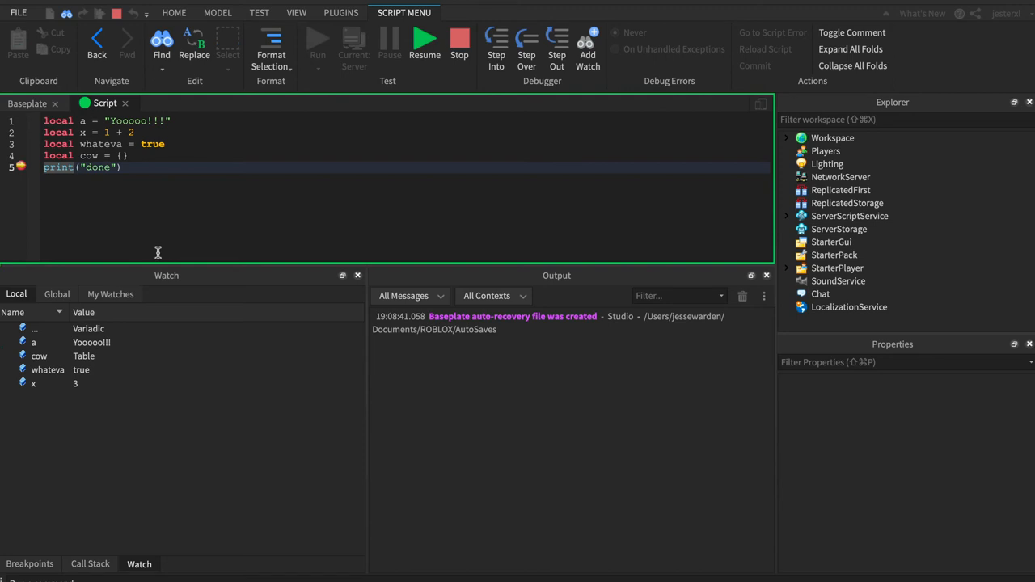
pyautogui.moveTo(136, 393)
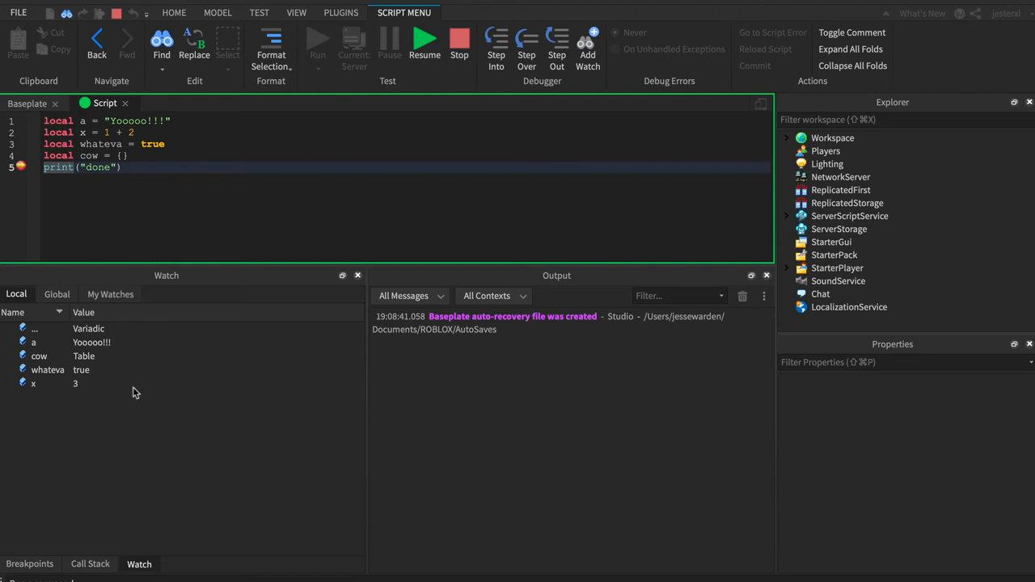
pyautogui.moveTo(126, 448)
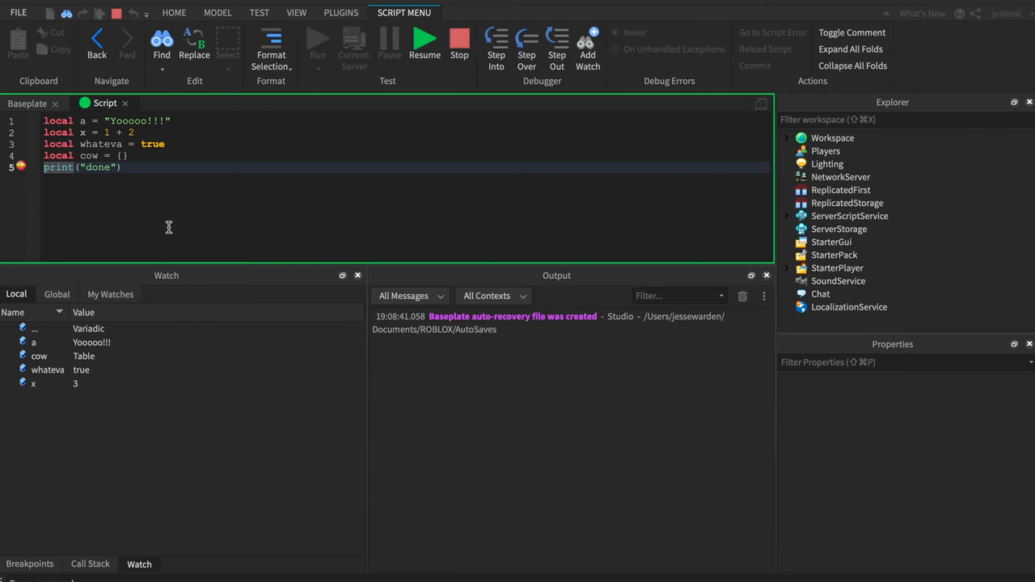
pyautogui.moveTo(51, 115)
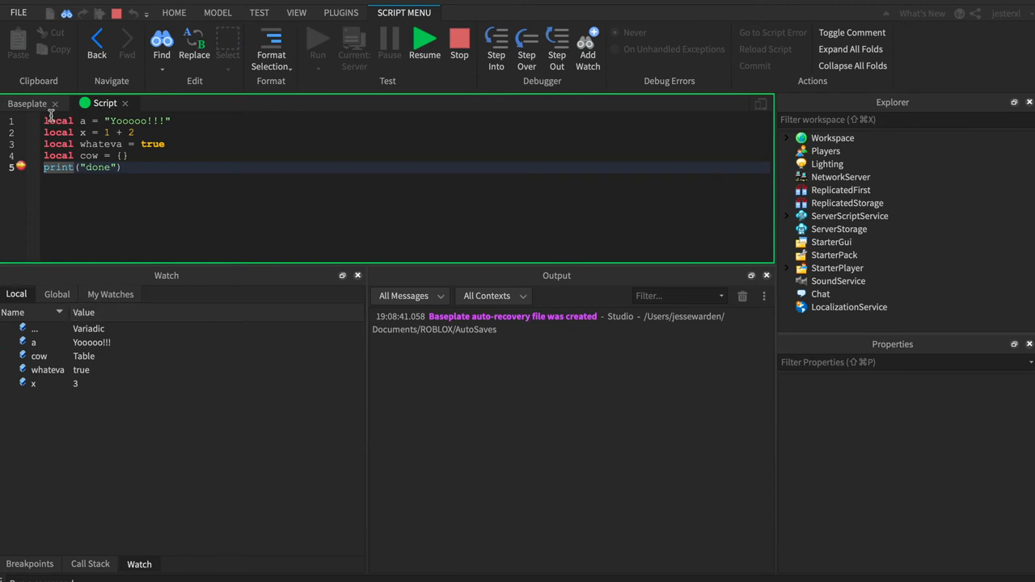
pyautogui.moveTo(27, 306)
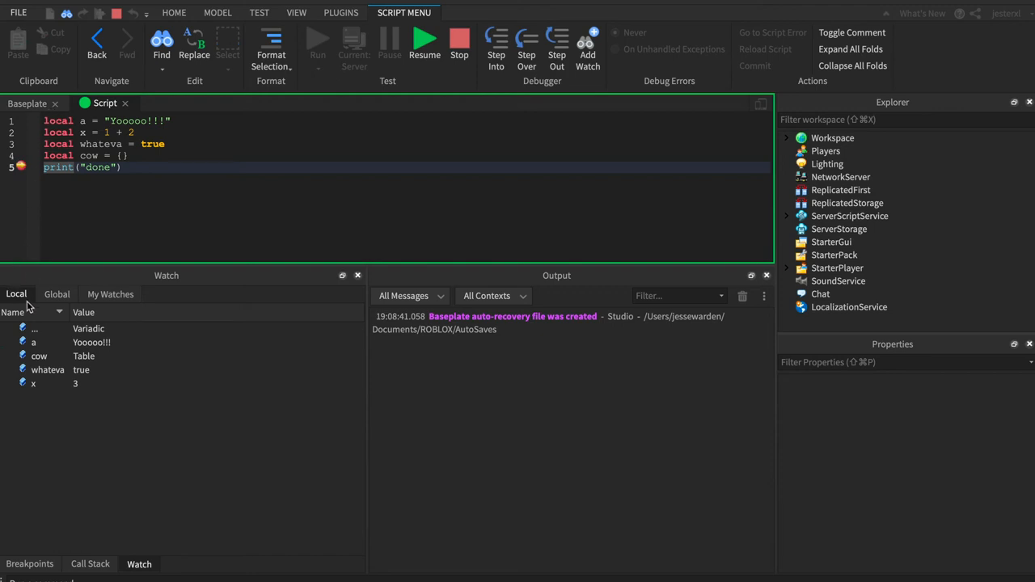
pyautogui.moveTo(7, 285)
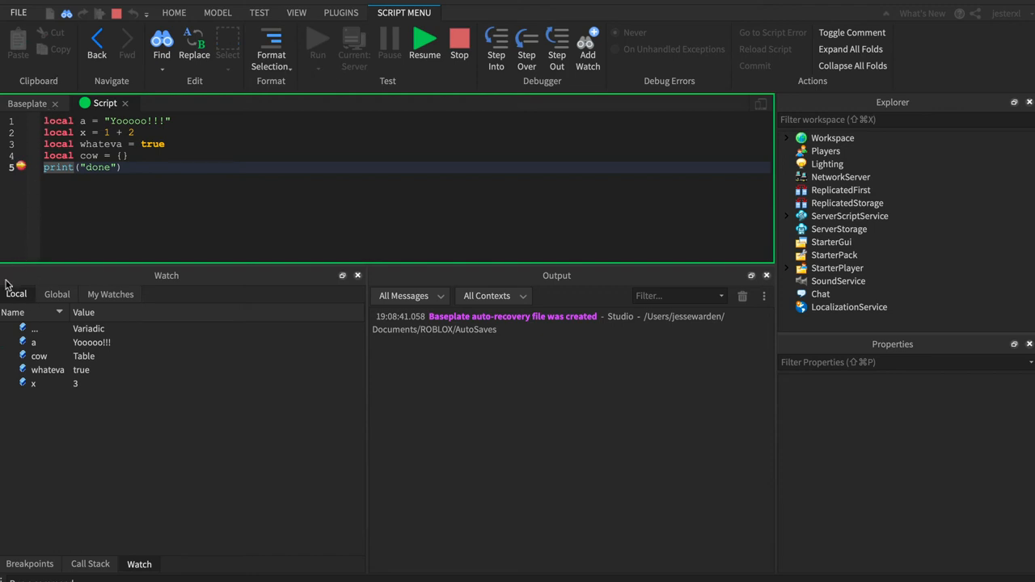
pyautogui.moveTo(8, 293)
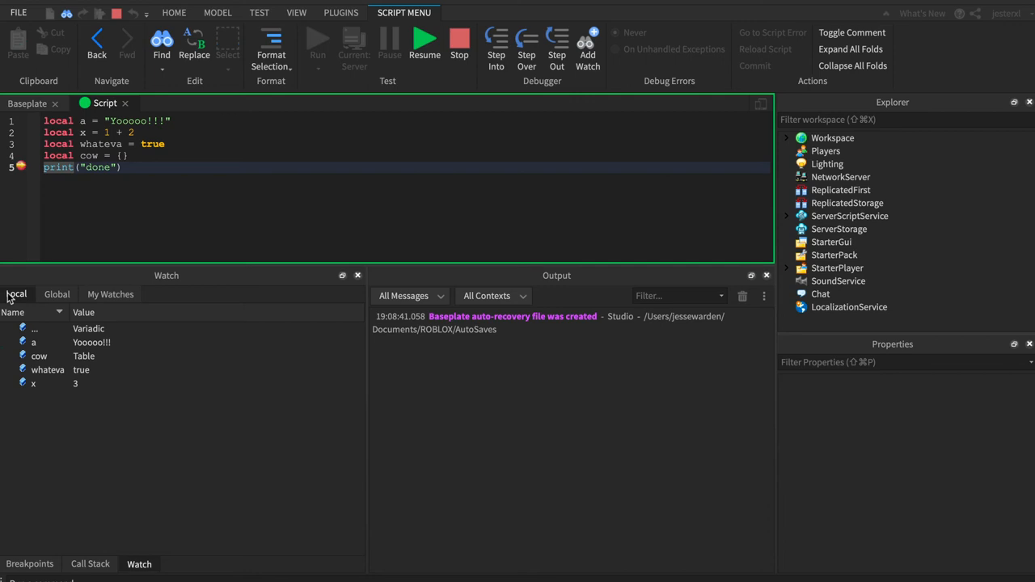
pyautogui.moveTo(102, 162)
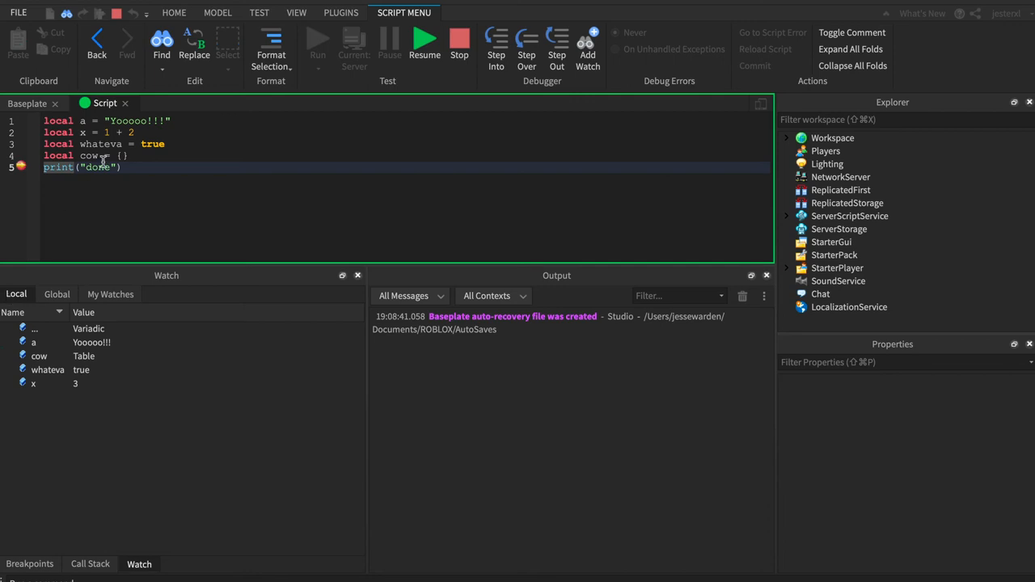
pyautogui.moveTo(177, 244)
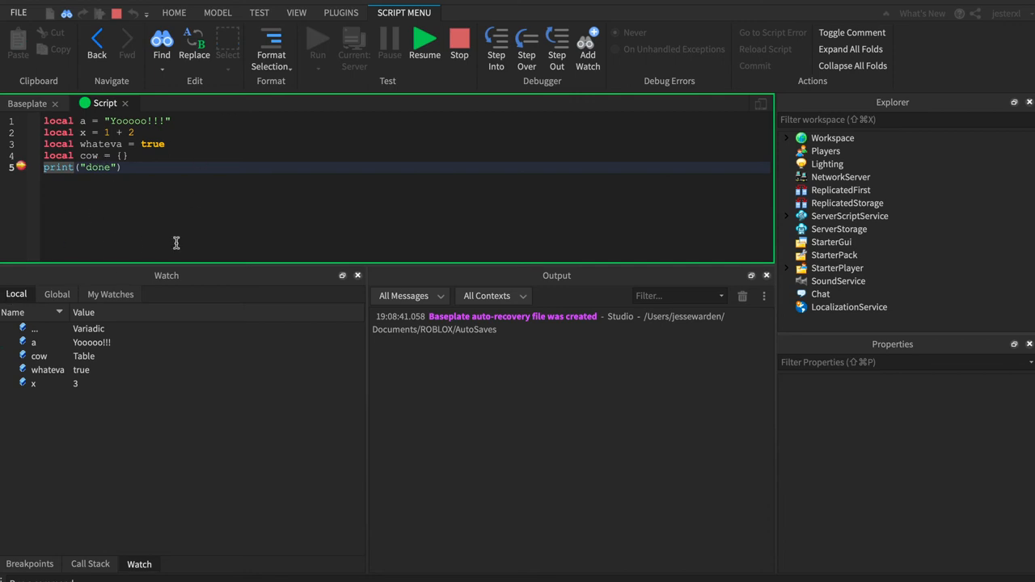
# - Inspect the Watch values of locals a, whateva and x
pyautogui.click(33, 342)
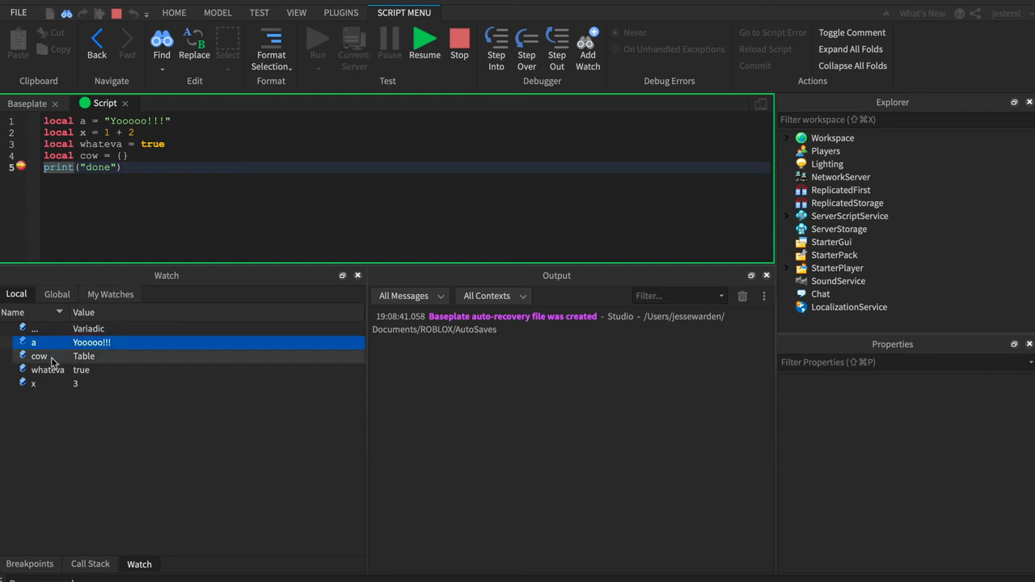
pyautogui.click(38, 355)
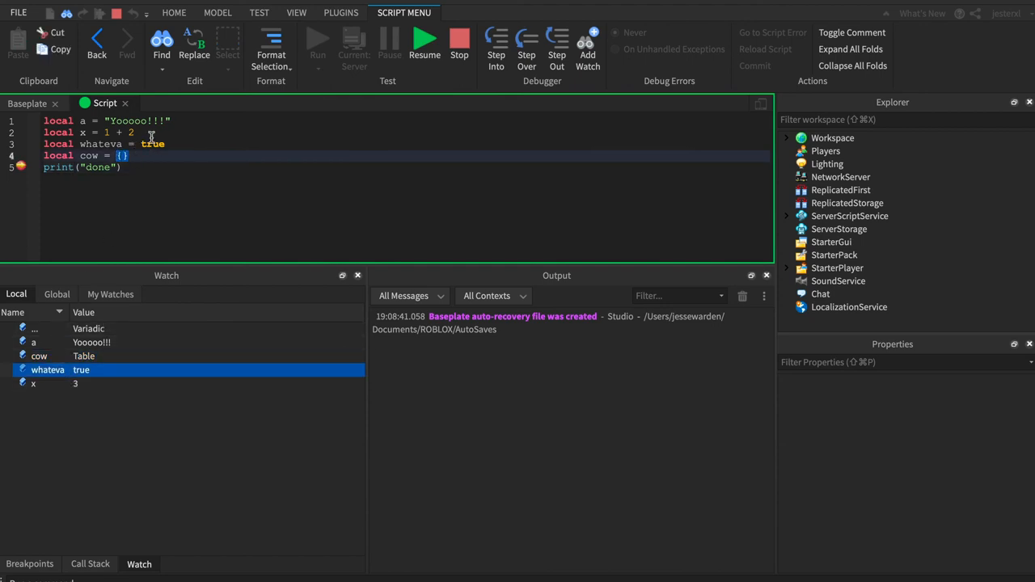
pyautogui.click(33, 384)
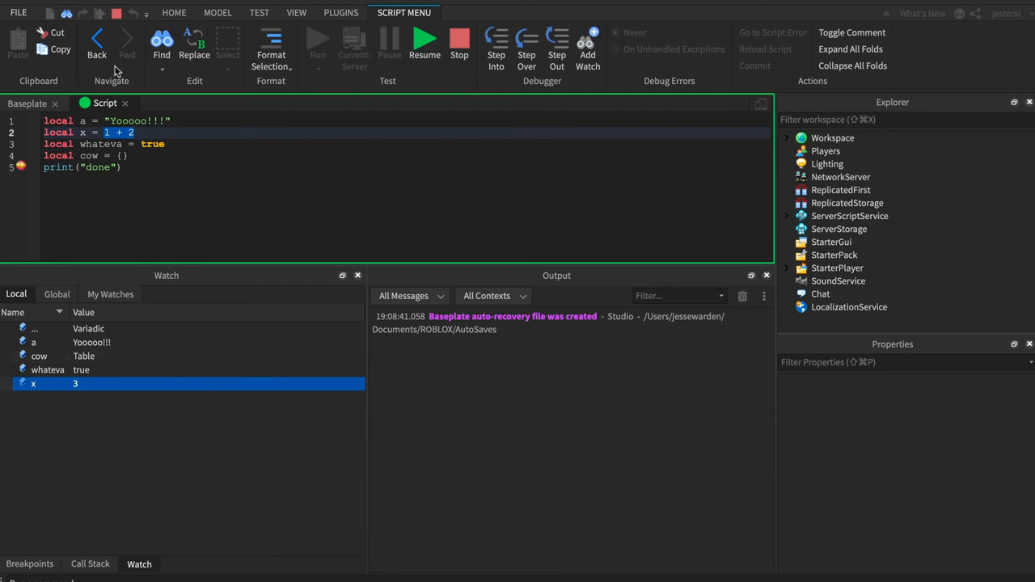
pyautogui.moveTo(172, 222)
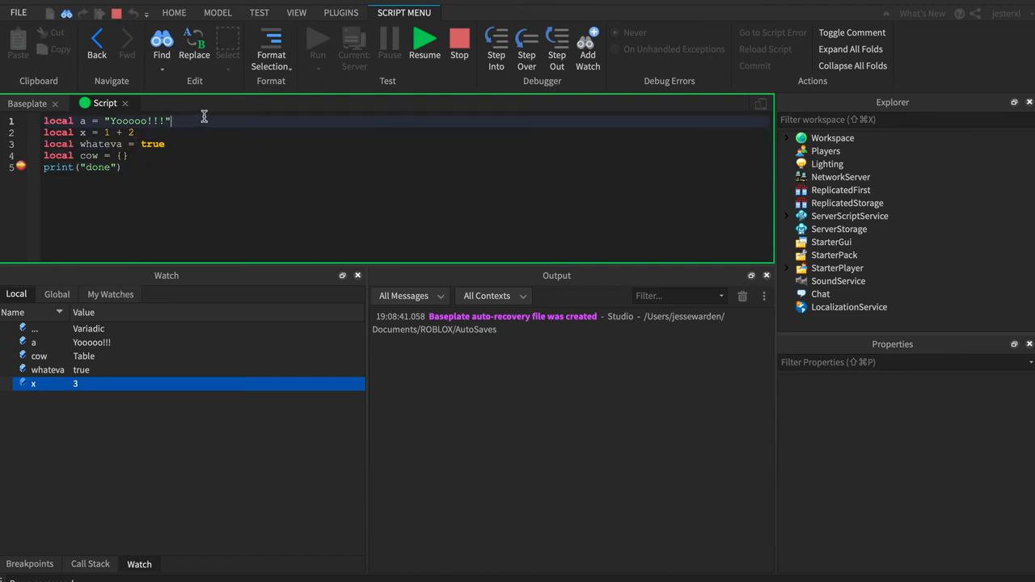
# - Change line 1 to "Yoooo" .. "sup", stop and keep edits, then rerun to the breakpoint
pyautogui.doubleClick(123, 121)
pyautogui.write('"')
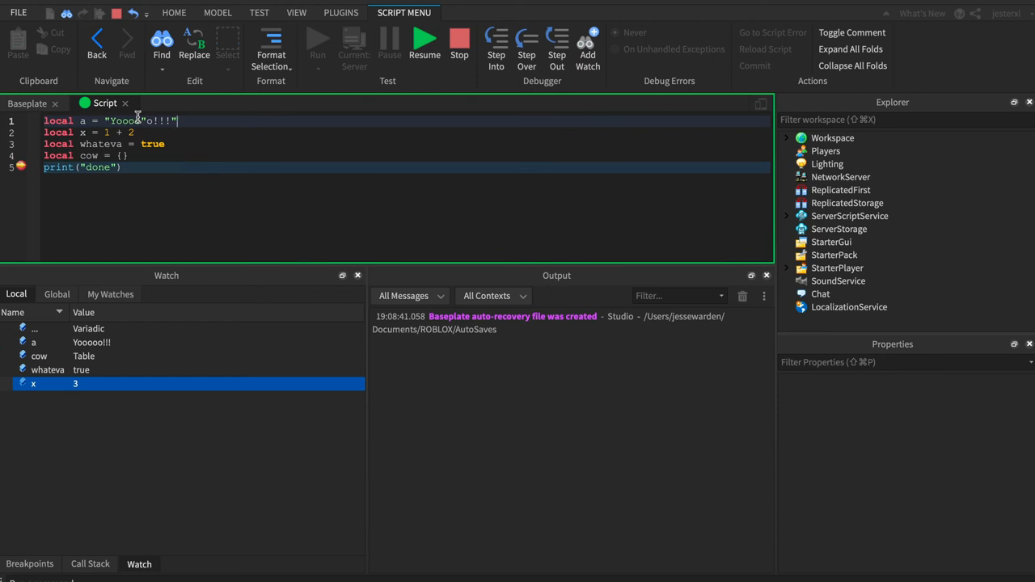
pyautogui.write('.. "su"')
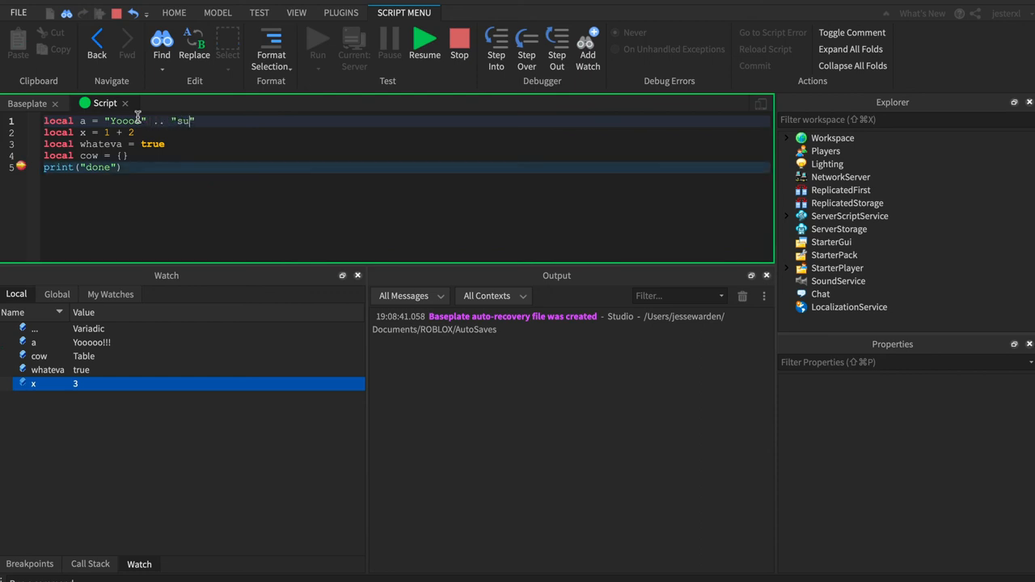
pyautogui.click(459, 41)
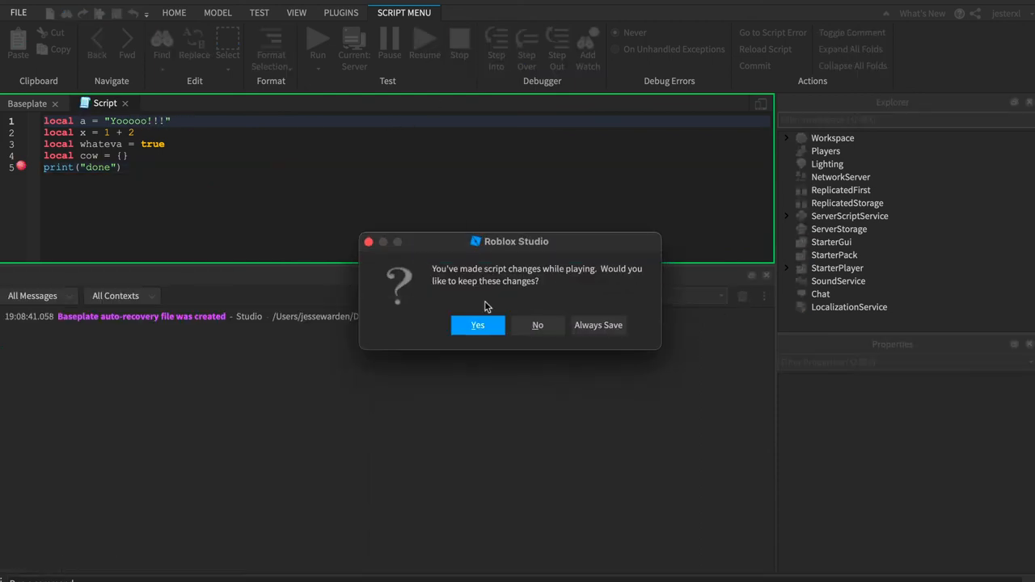
pyautogui.click(477, 324)
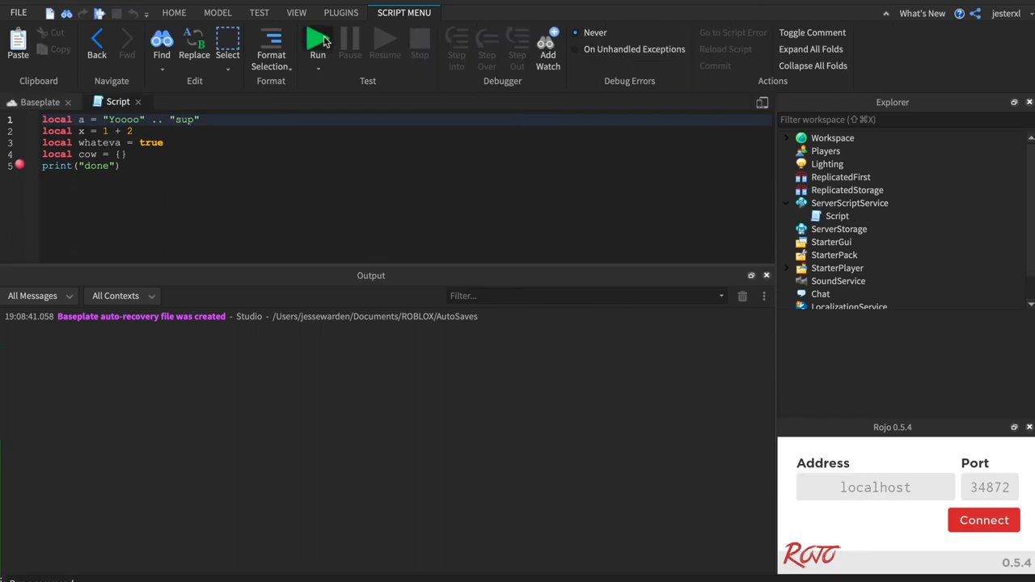
pyautogui.click(318, 40)
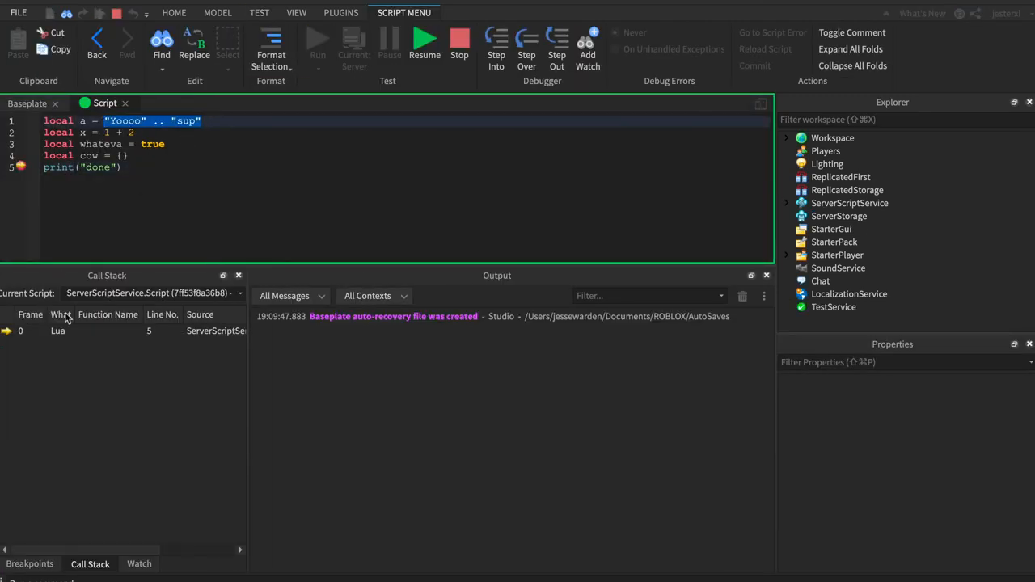
# - Open Watch to confirm a is Yoooosup, cow a table, whateva true, x 3
pyautogui.click(138, 563)
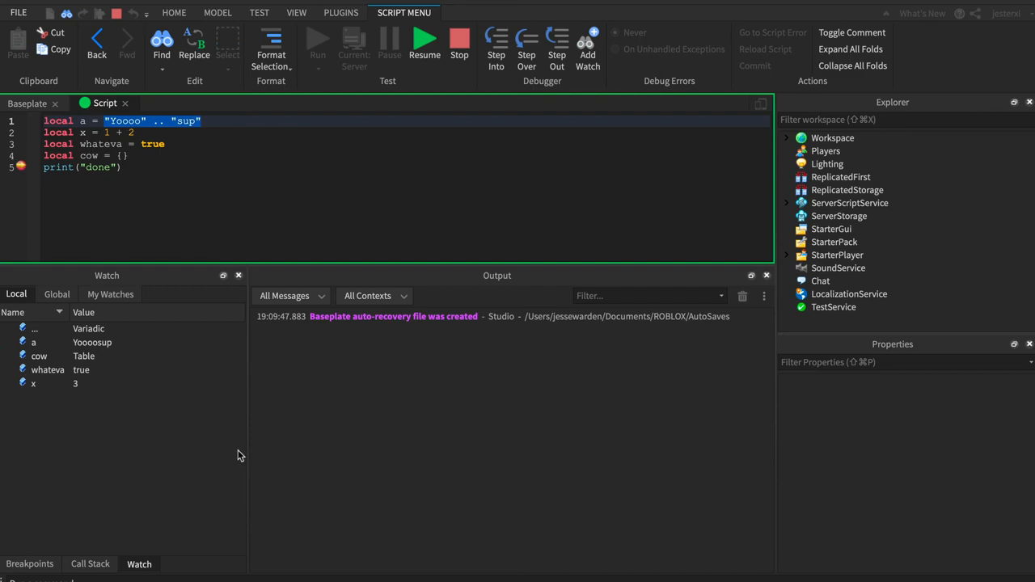
pyautogui.moveTo(228, 457)
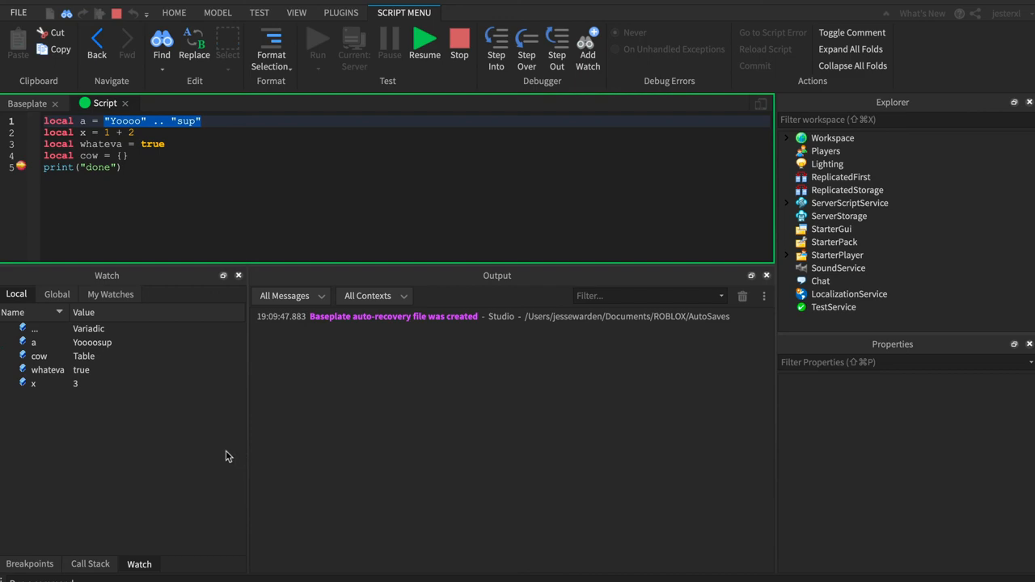